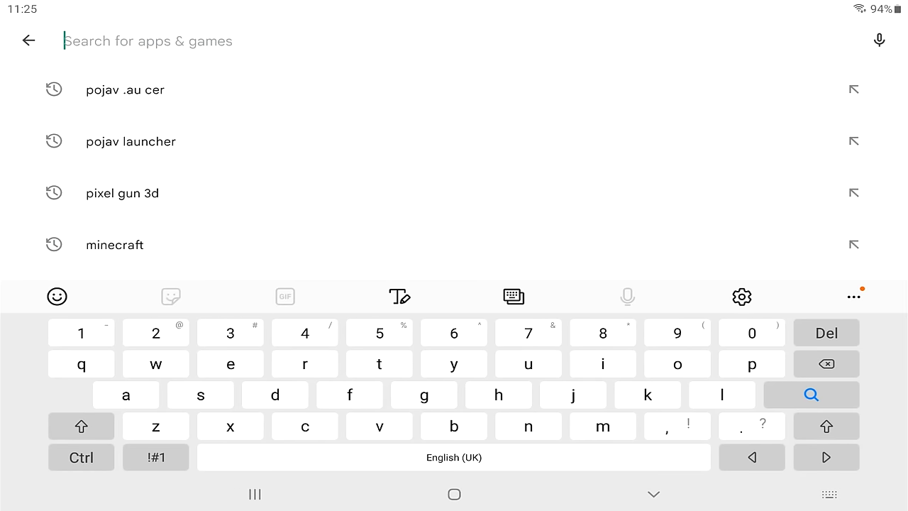
Step: Search the Play Store for 'pojav launcher' to find the PojavLauncher listing
type("pojav")
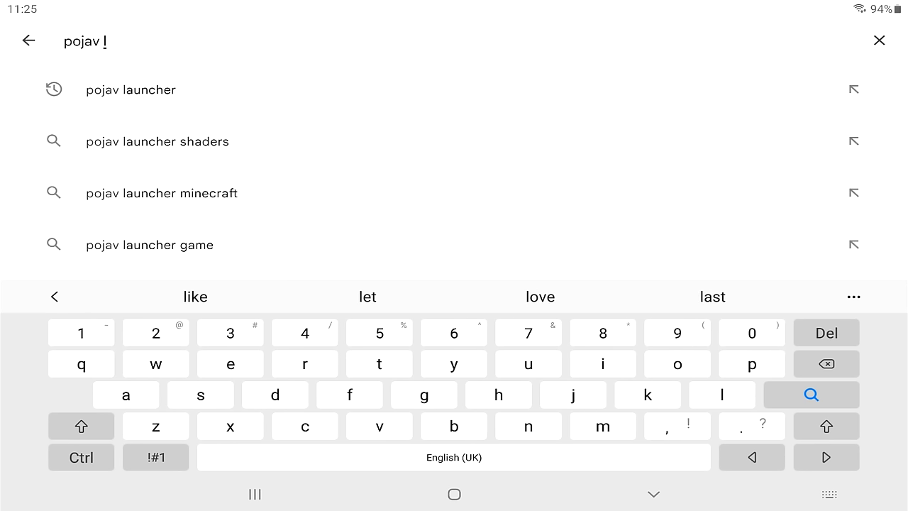
type("launcher")
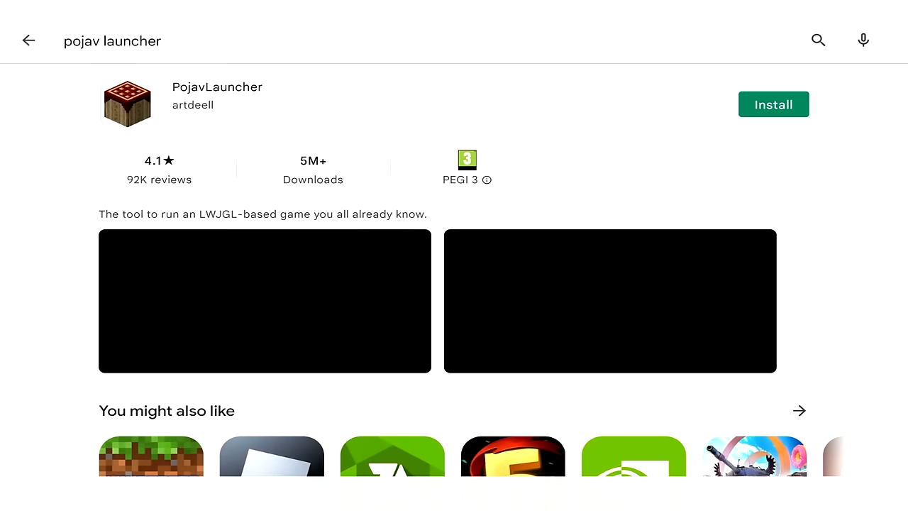
Step: Install PojavLauncher from its Play Store page and open it once installed
left_click(773, 104)
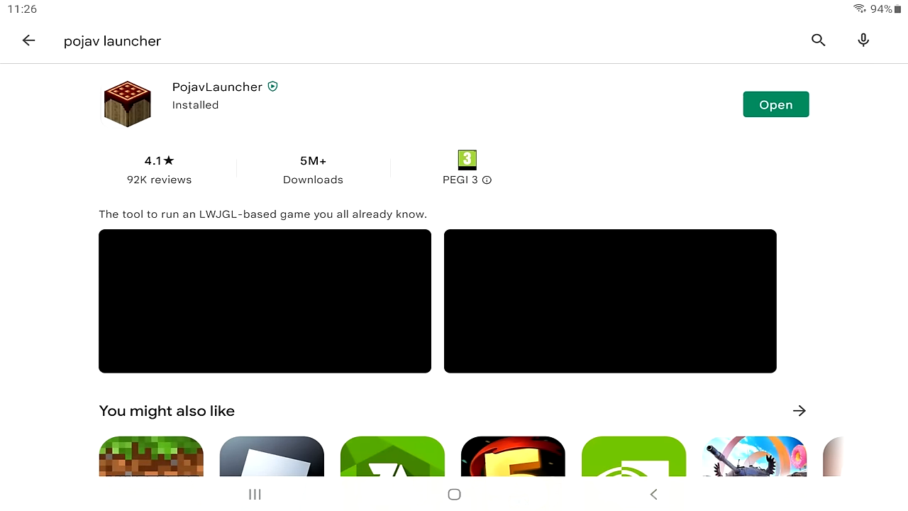
left_click(776, 104)
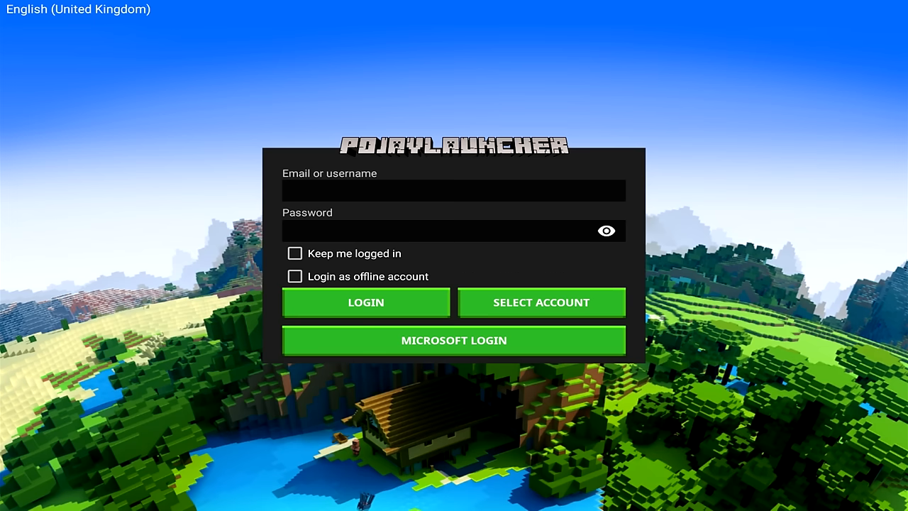
Step: Log in to PojavLauncher with an offline account and a chosen username
left_click(295, 276)
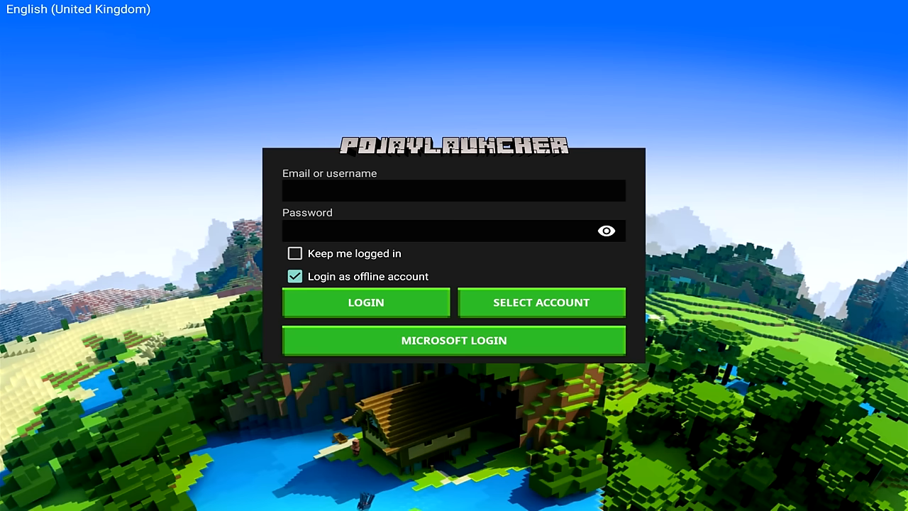
left_click(454, 190)
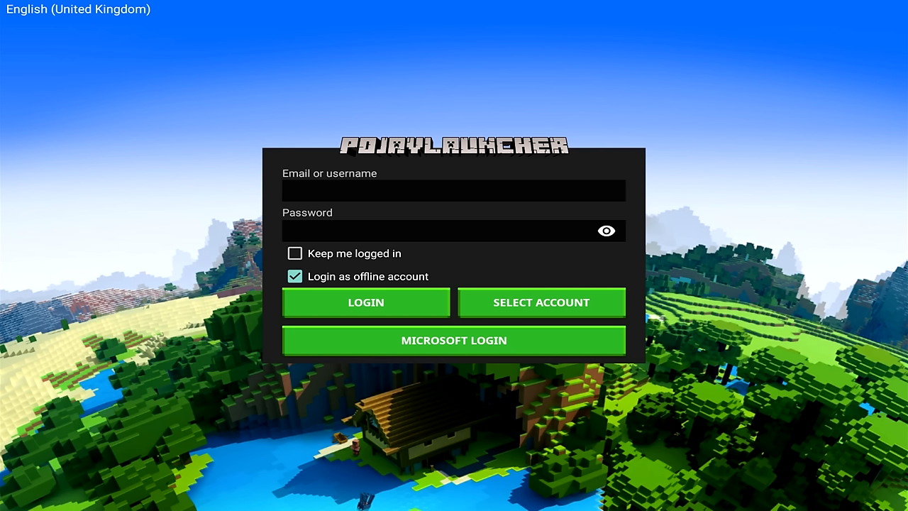
left_click(365, 302)
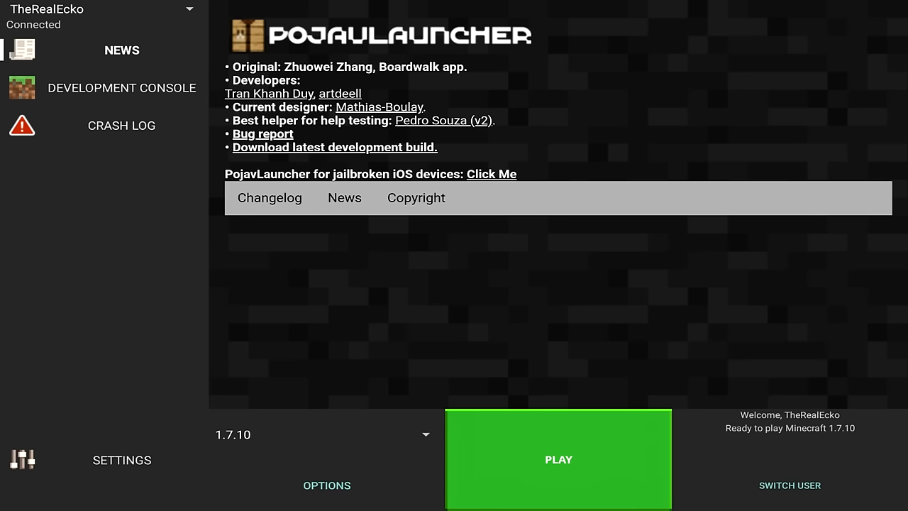
Step: Select game version 1.18.2 in the dropdown, then switch to 1.17.1
left_click(188, 9)
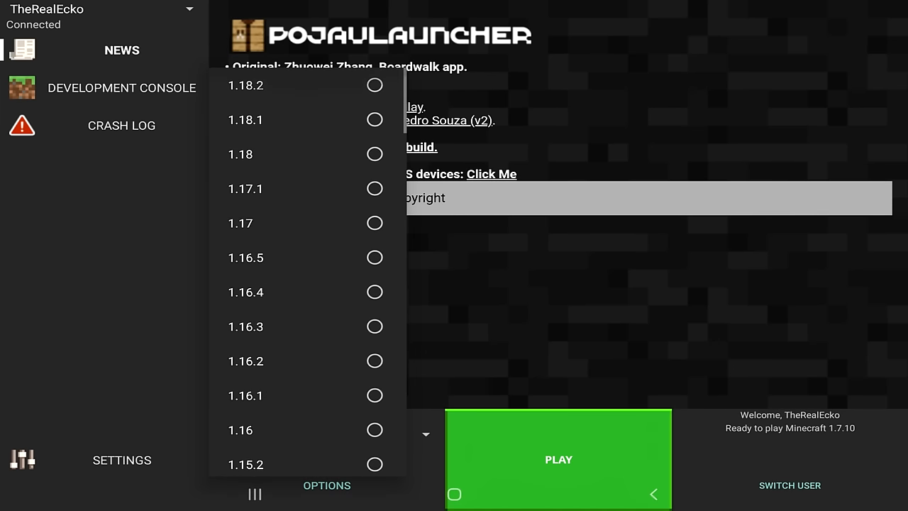
left_click(244, 84)
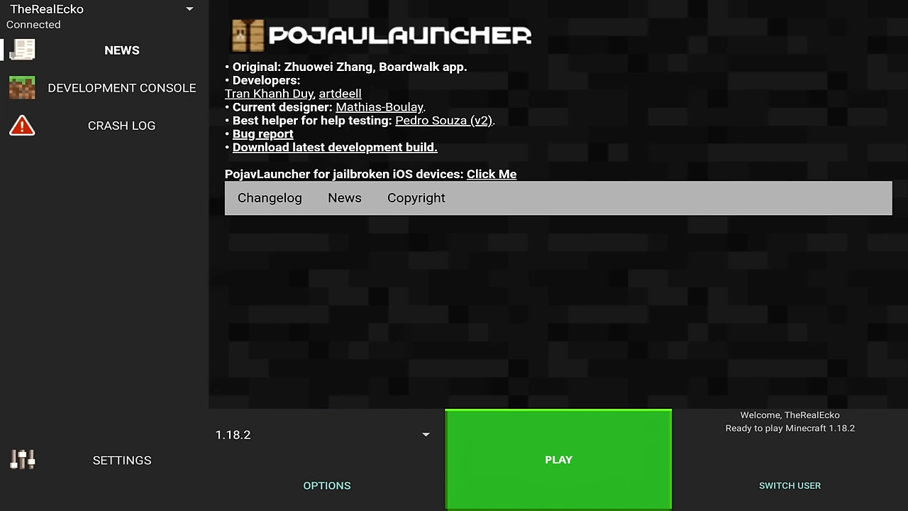
left_click(559, 458)
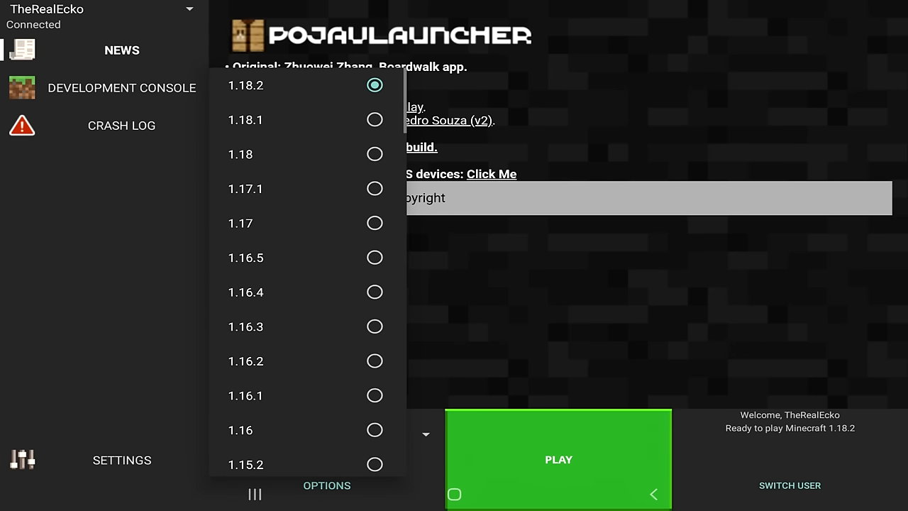
left_click(246, 188)
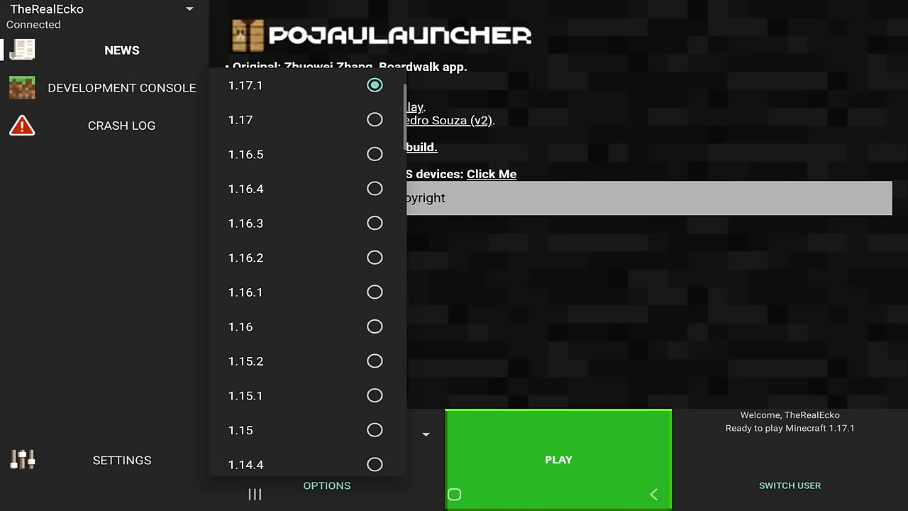
left_click(375, 154)
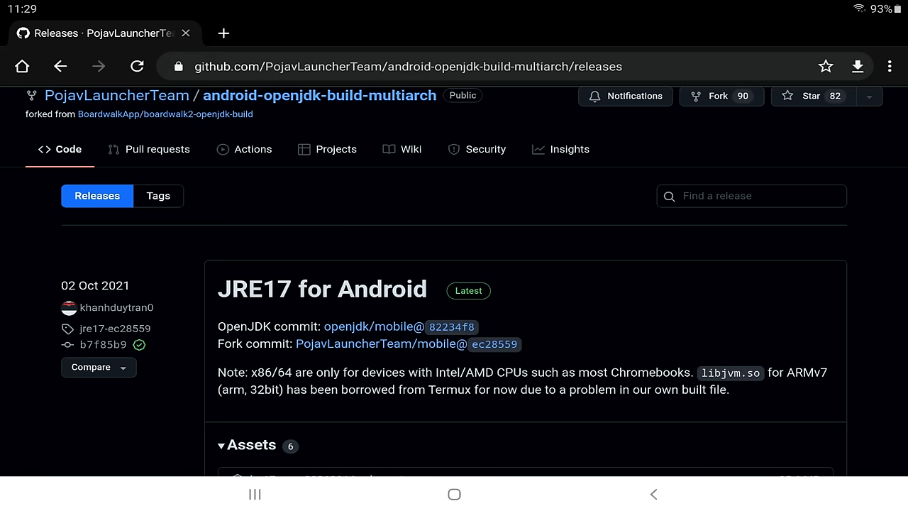
scroll("down", 3)
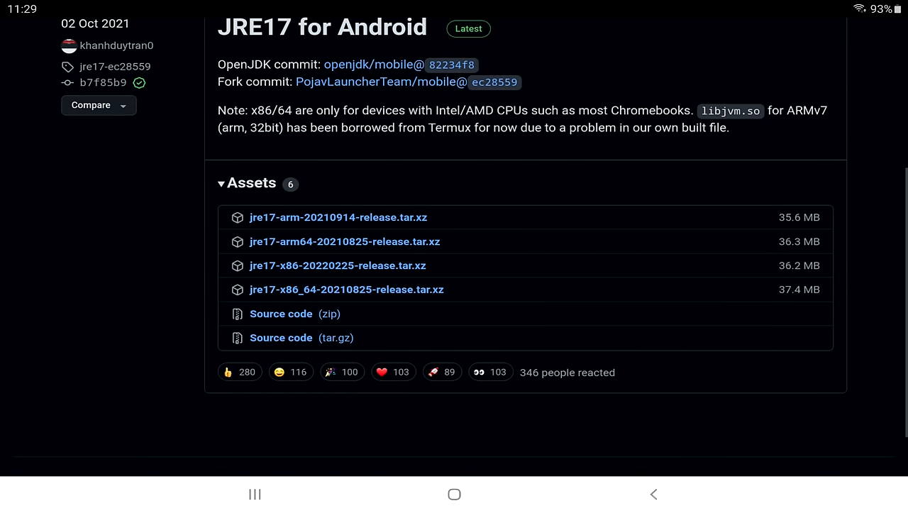
left_click(344, 241)
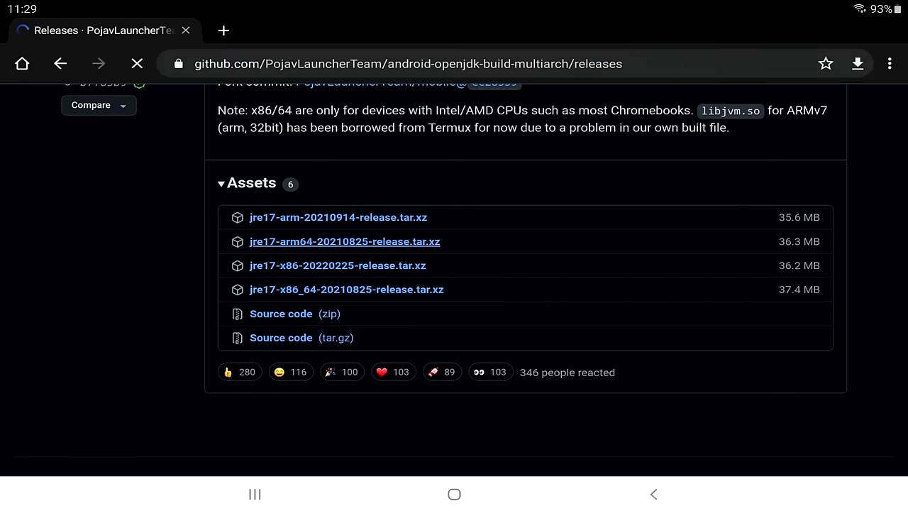
left_click(344, 241)
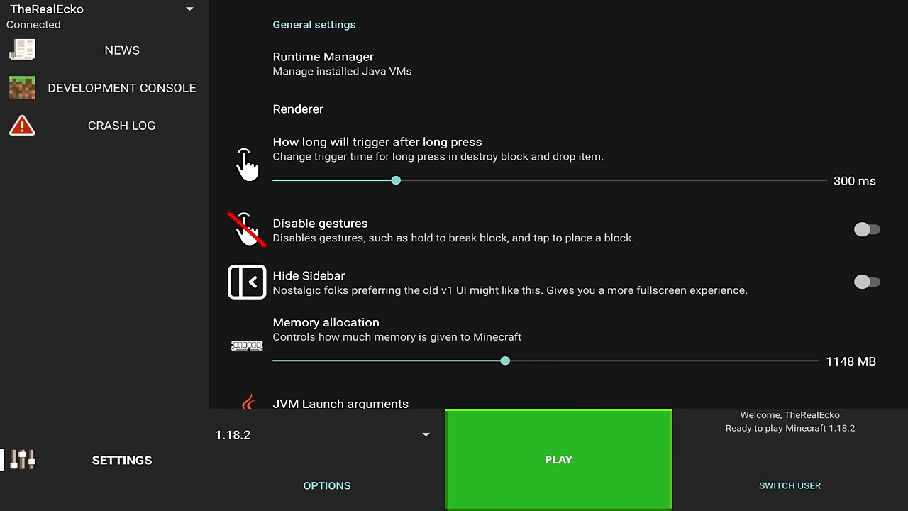
Step: Open Runtime Manager in Settings and begin adding a new Java runtime
left_click(323, 64)
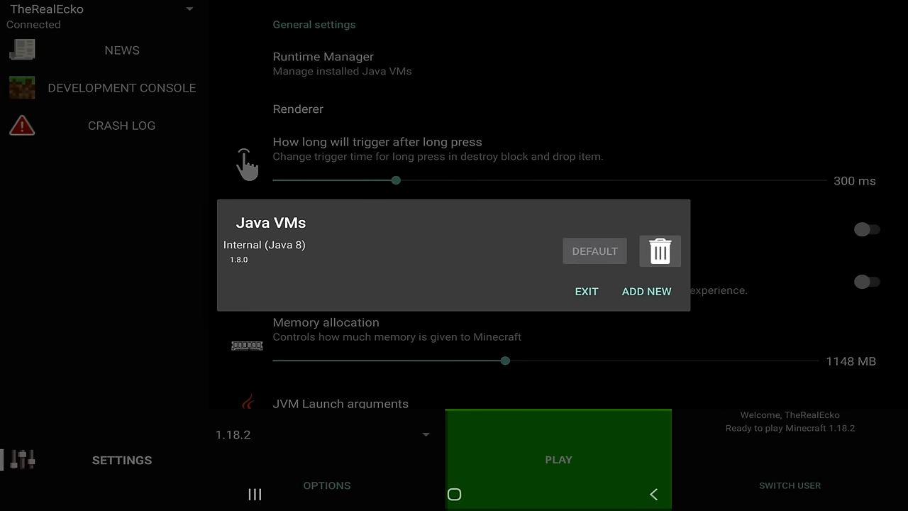
left_click(586, 291)
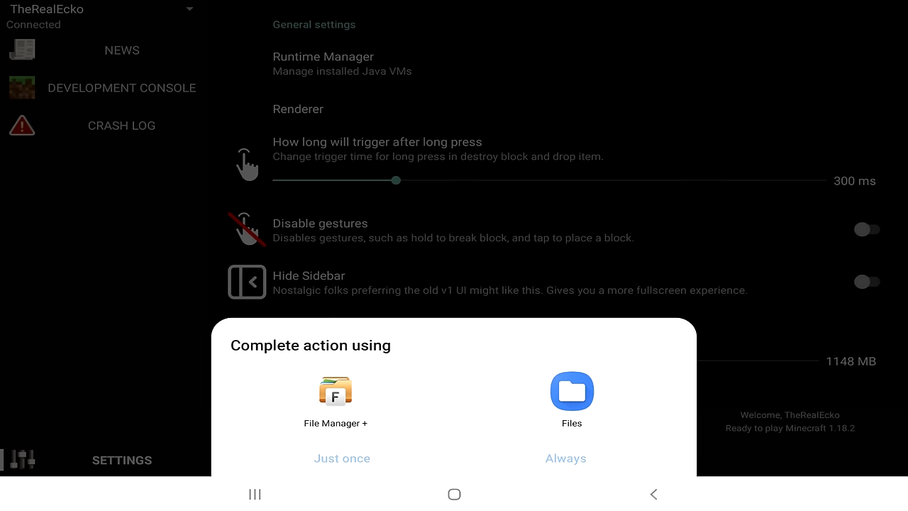
Step: Pick the jre17-arm64 tar.xz from Downloads with File Manager +, just once
left_click(336, 391)
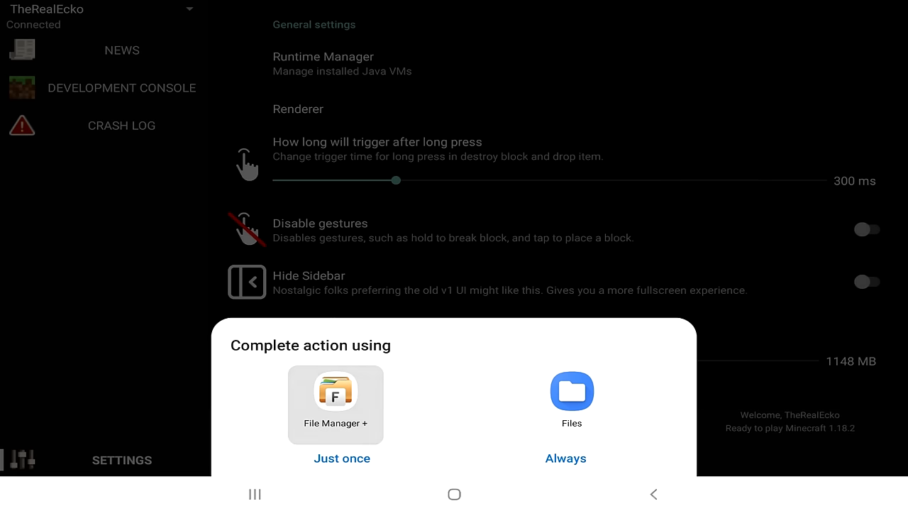
left_click(336, 394)
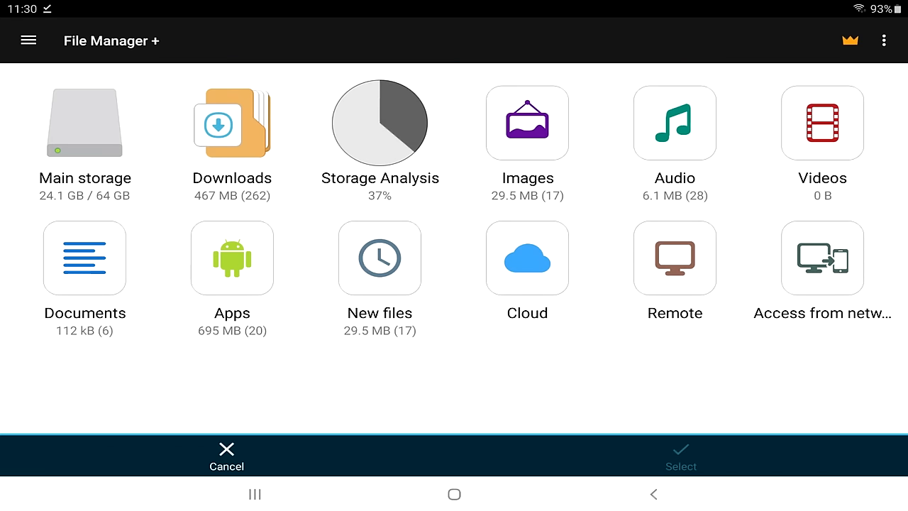
left_click(231, 123)
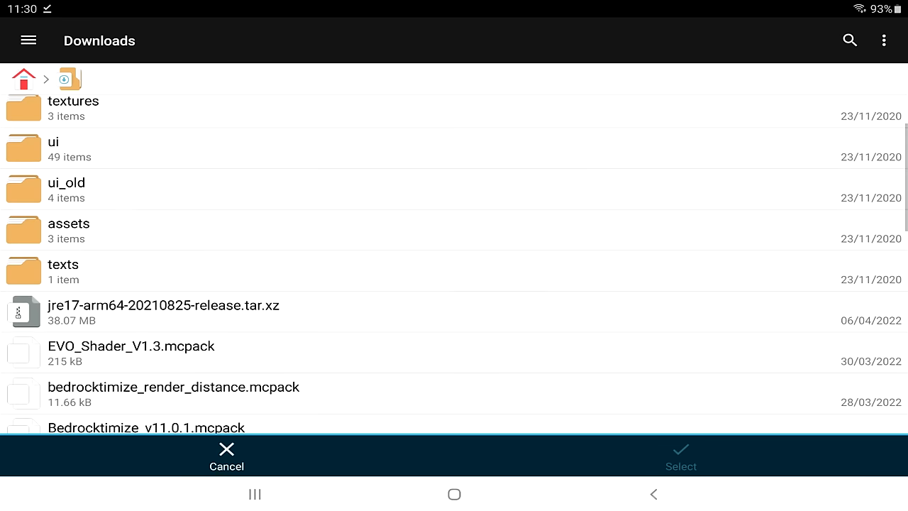
left_click(163, 312)
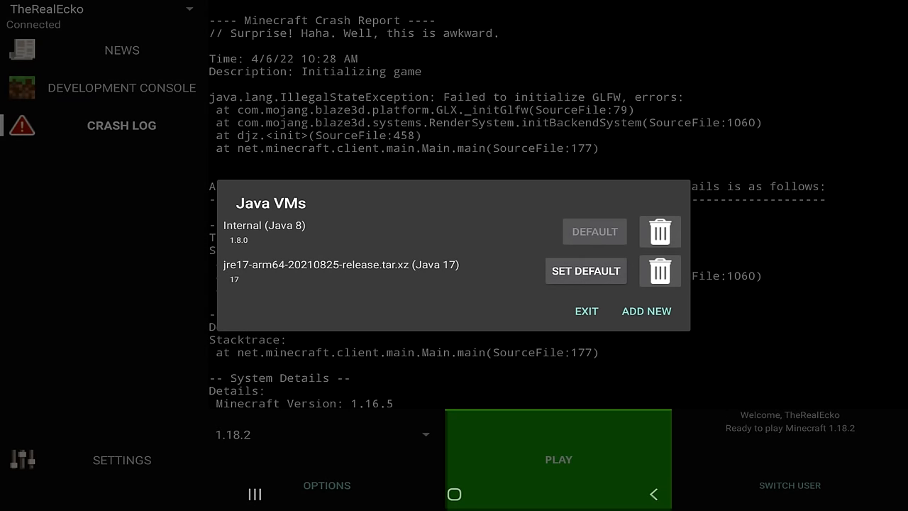
Step: Set the jre17 Java 17 runtime as default and exit the Java VMs dialog
left_click(585, 271)
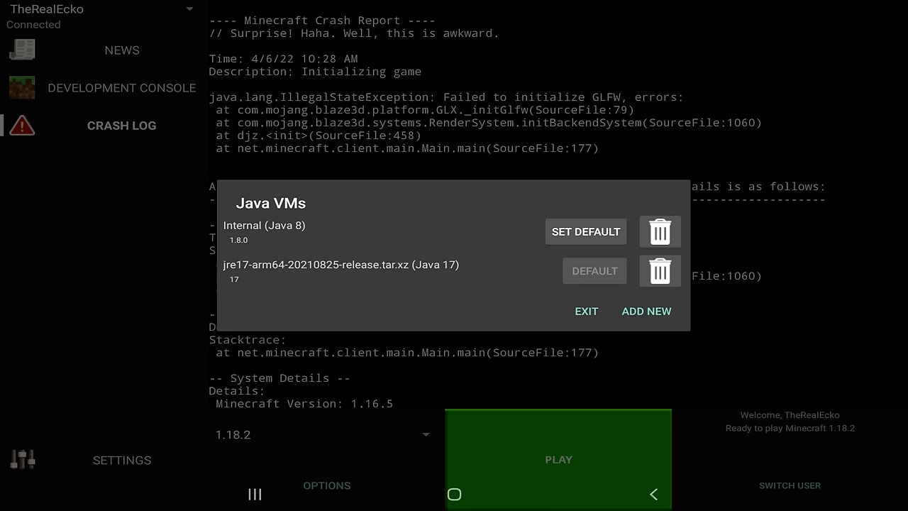
left_click(586, 311)
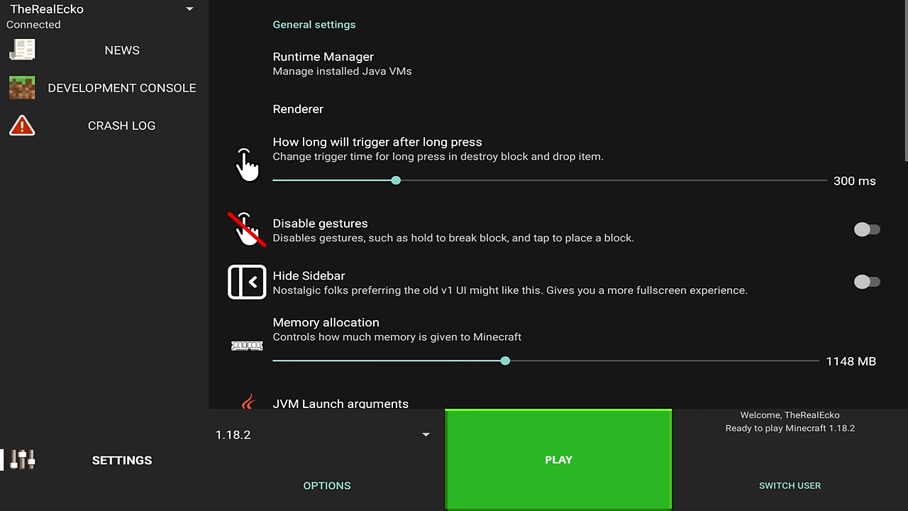
left_click(299, 109)
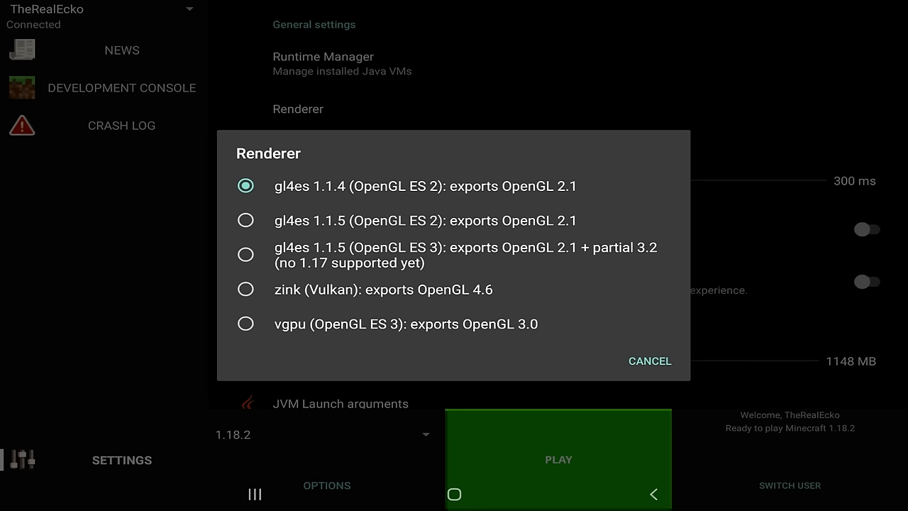
left_click(649, 360)
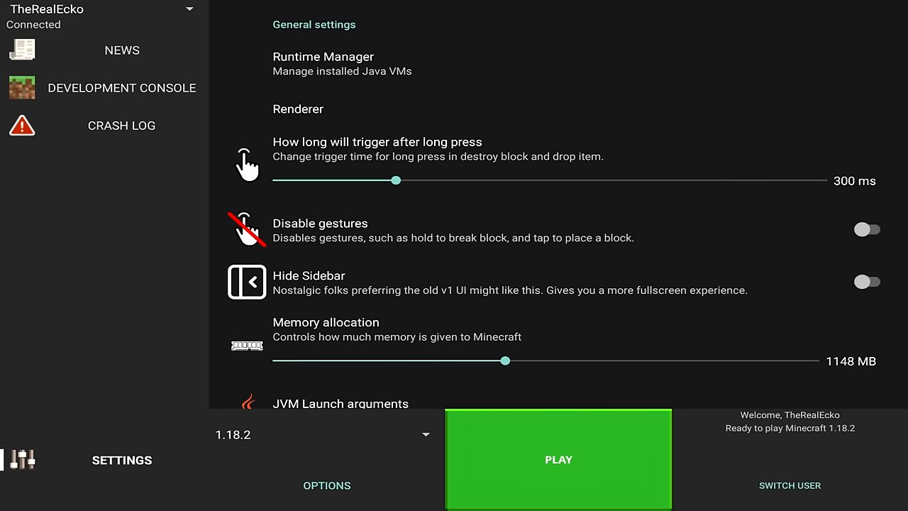
scroll("down", 3)
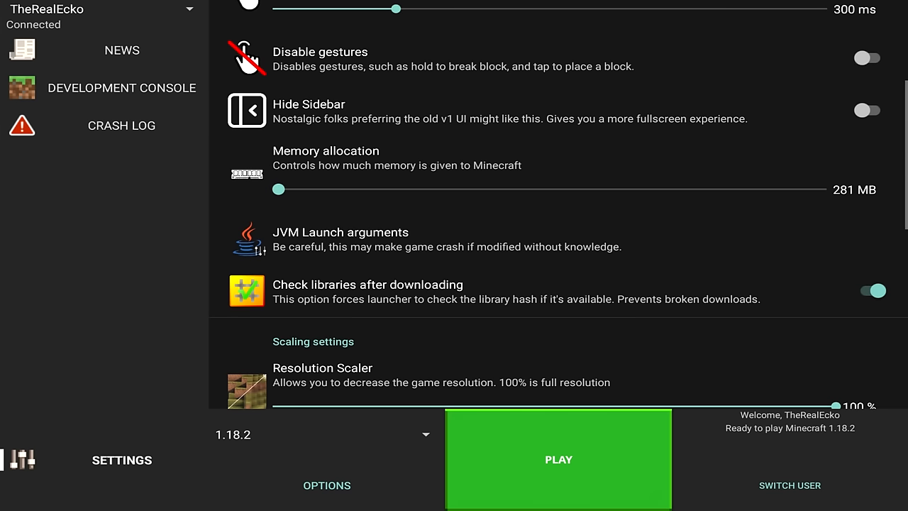
Step: Drag the Memory allocation slider fully right to the 2565 MB maximum
left_click_drag(278, 189, 775, 188)
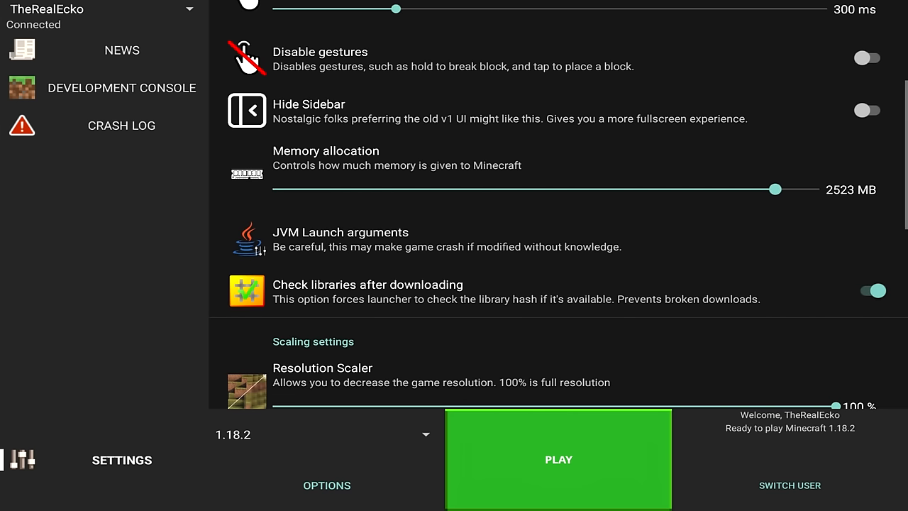
left_click_drag(775, 189, 682, 188)
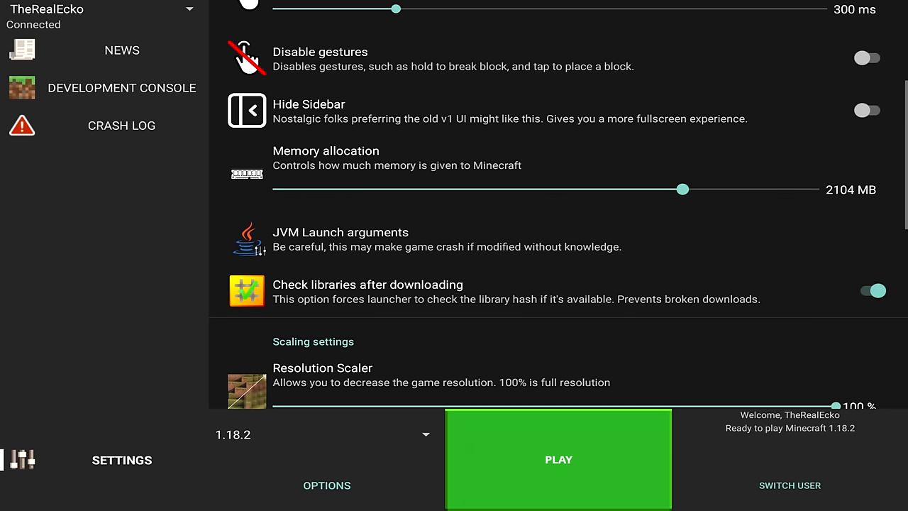
left_click_drag(681, 189, 829, 189)
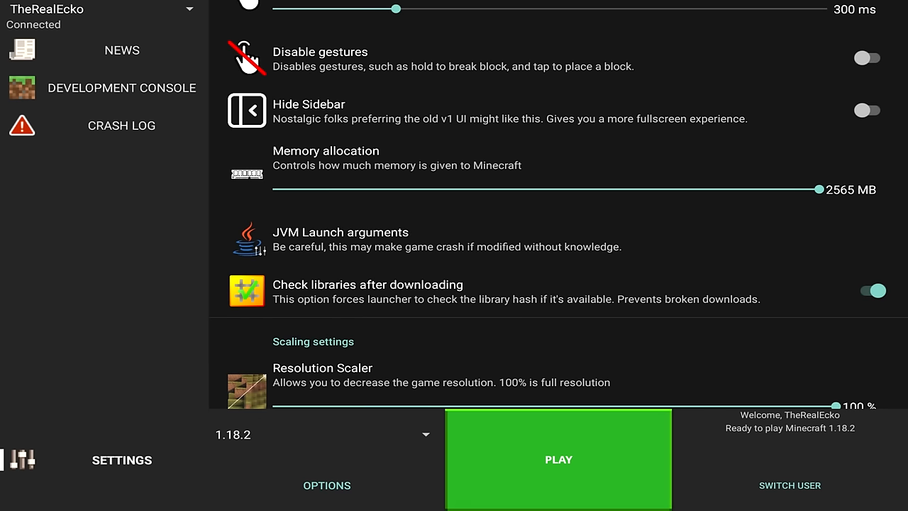
scroll("down", 3)
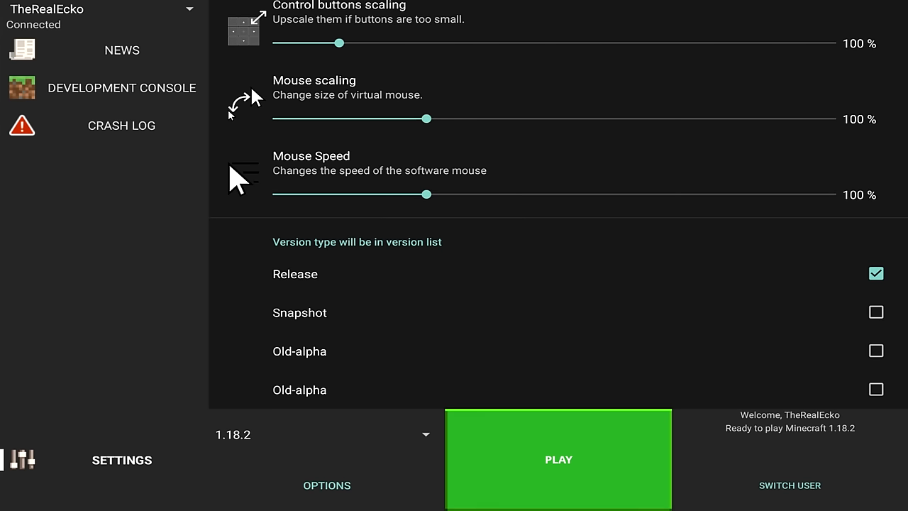
Step: Enable the Snapshot and Old-alpha version checkboxes, keeping 1.18.2 selected
left_click(875, 312)
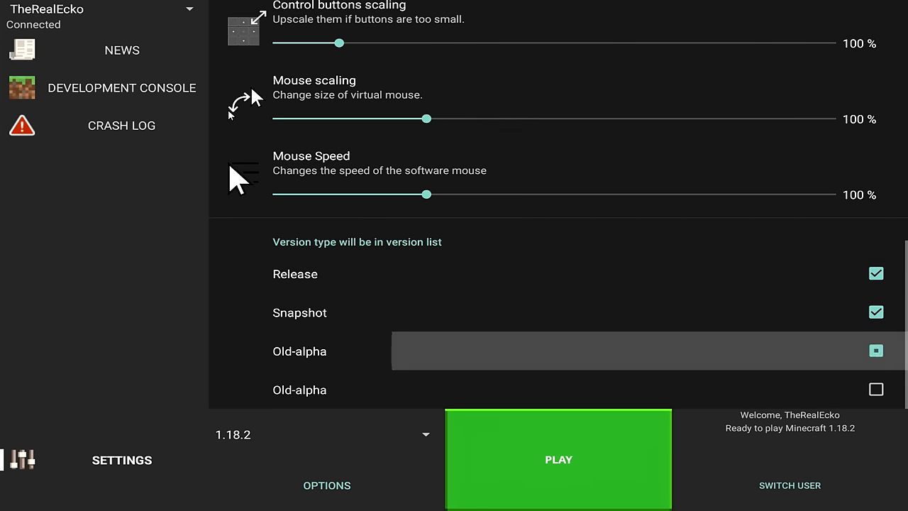
left_click(876, 351)
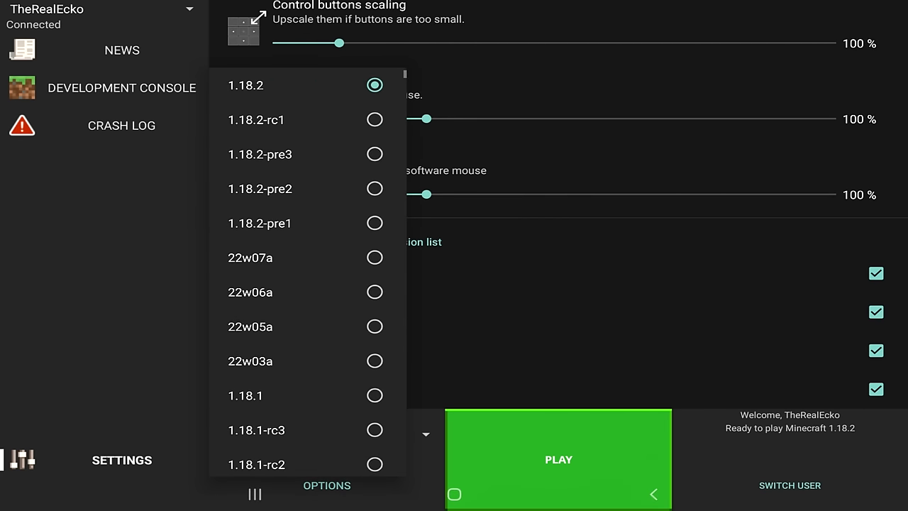
scroll("down", 3)
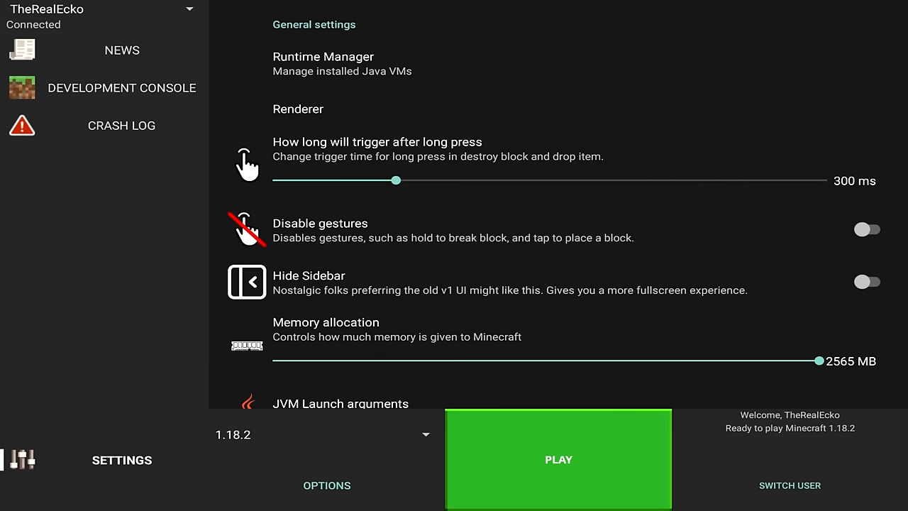
Step: Launch Minecraft 1.18.2 from PojavLauncher, skipping the resource download
left_click(234, 434)
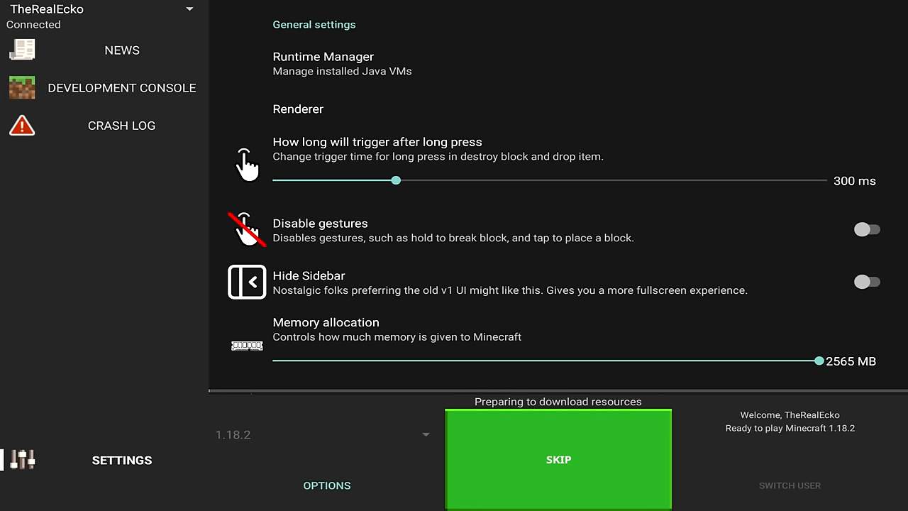
left_click(559, 460)
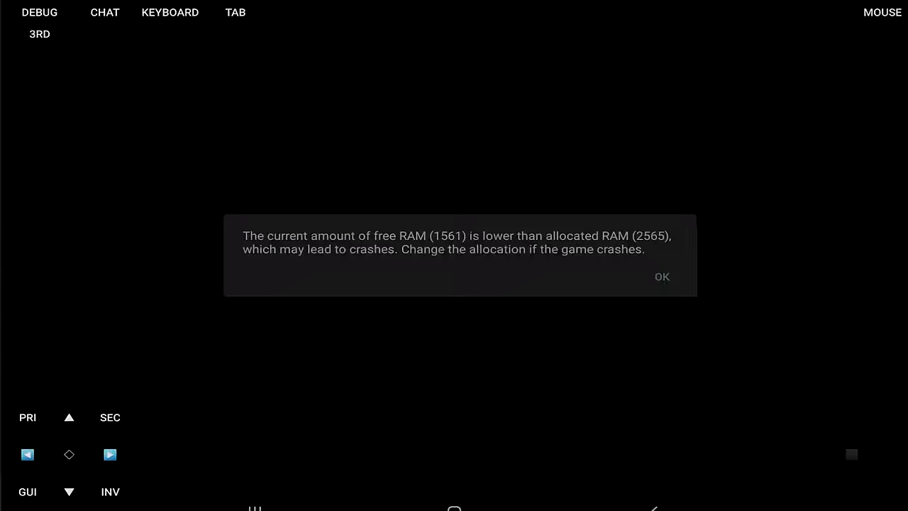
Step: Dismiss the warning that free RAM (1561) is below the allocated 2565 MB
left_click(661, 276)
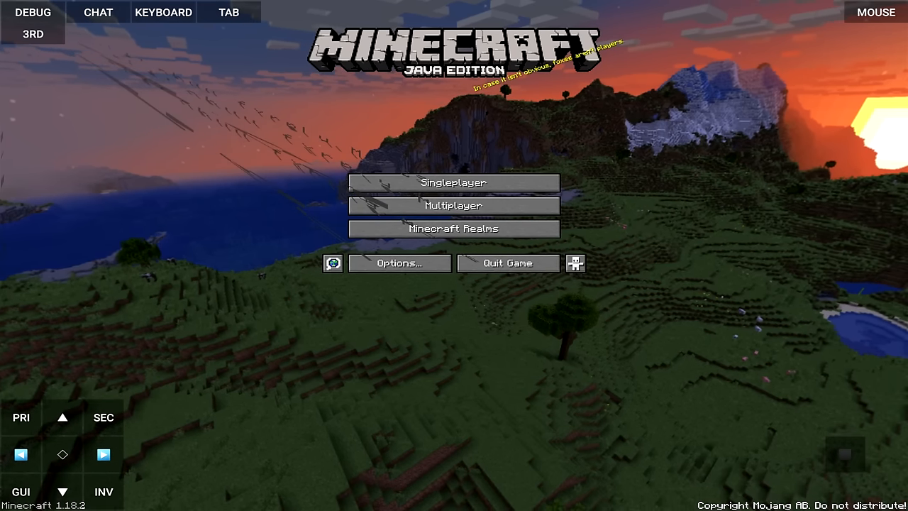
Step: Open Options… from the Minecraft 1.18.2 title screen
left_click(876, 12)
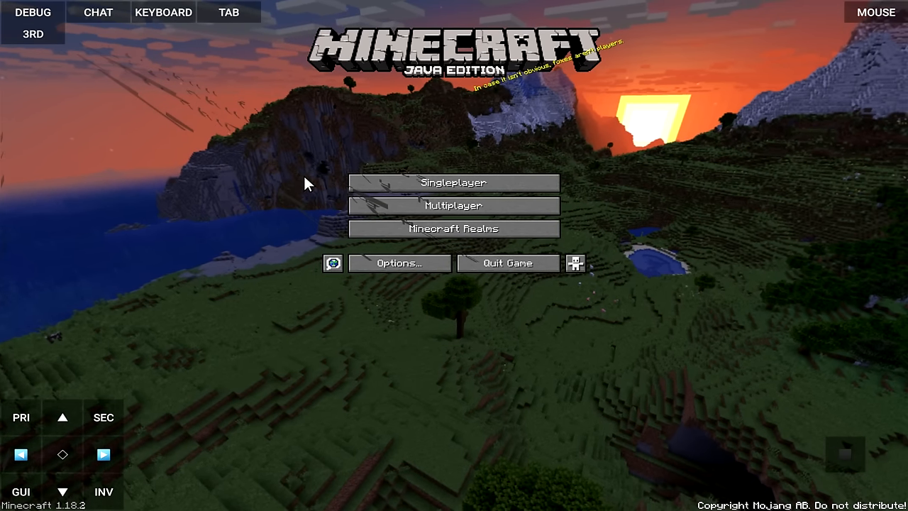
left_click(399, 263)
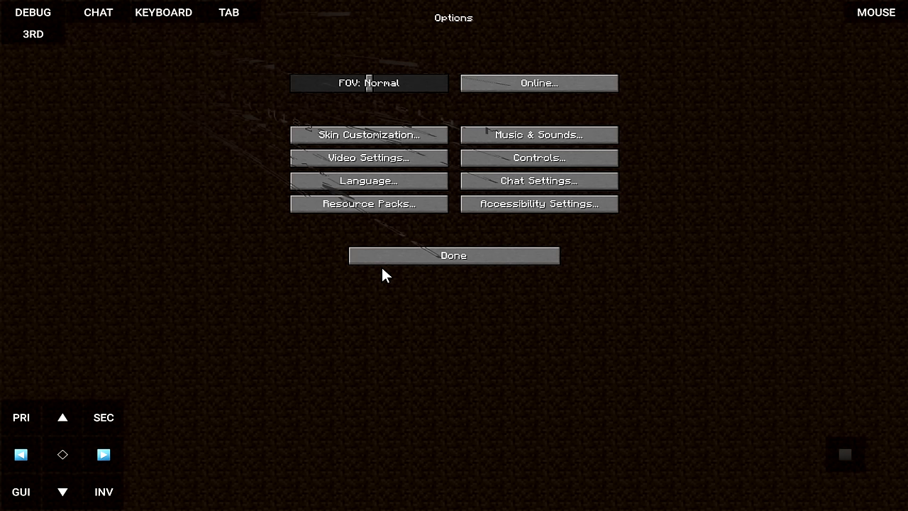
Step: Raise the GUI Scale to 5 in Video Settings
left_click(367, 157)
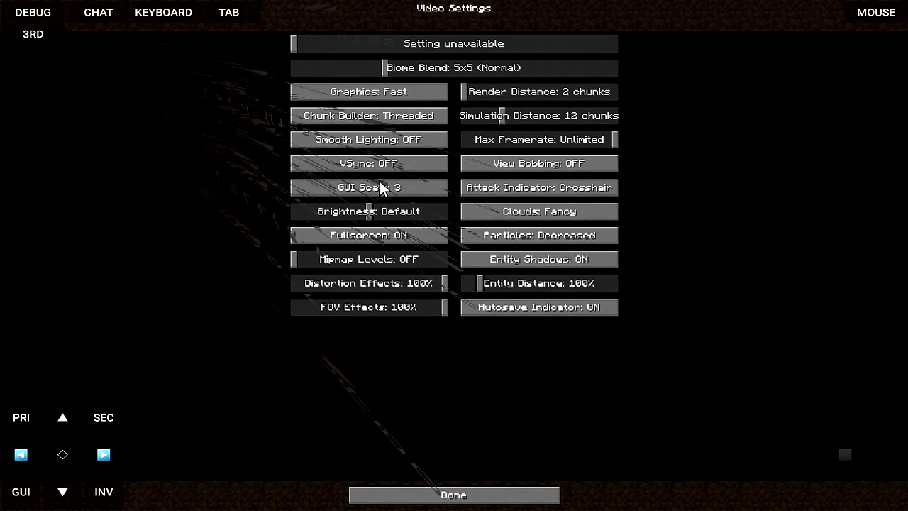
left_click(368, 188)
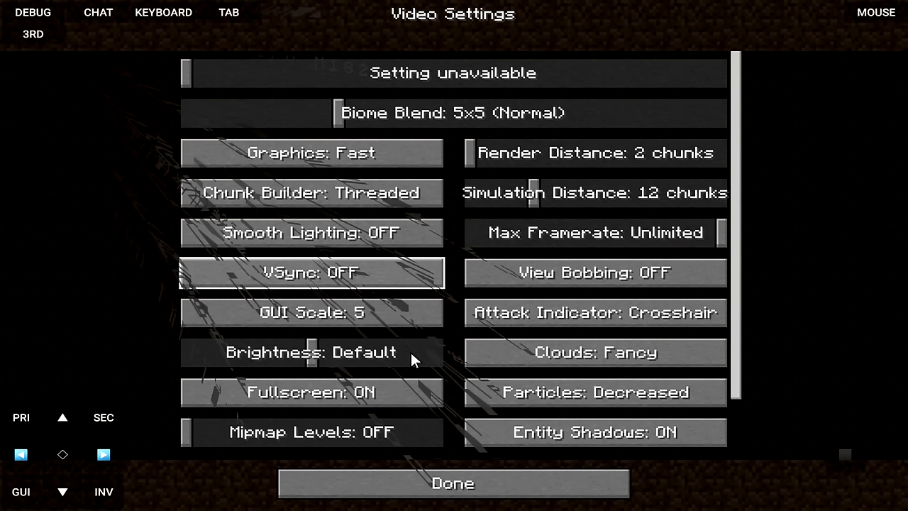
left_click(453, 482)
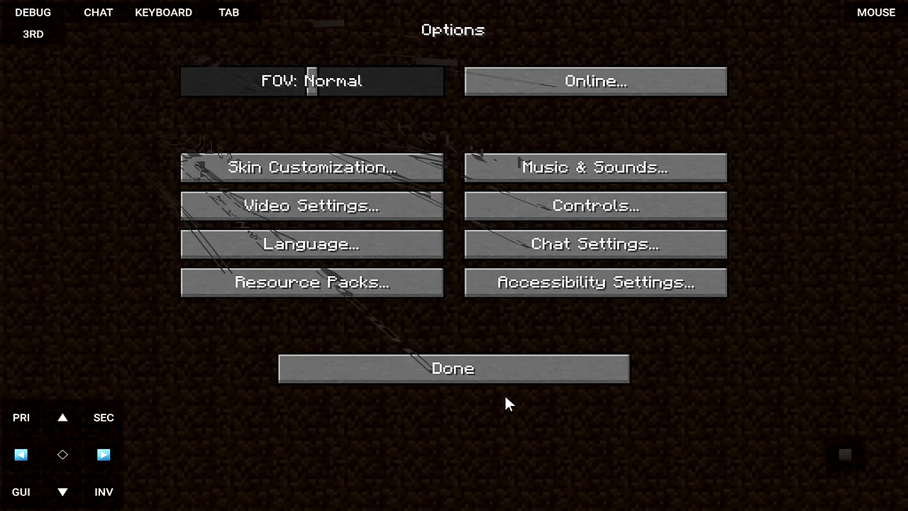
Step: Turn Show Subtitles on in Accessibility Settings
left_click(595, 282)
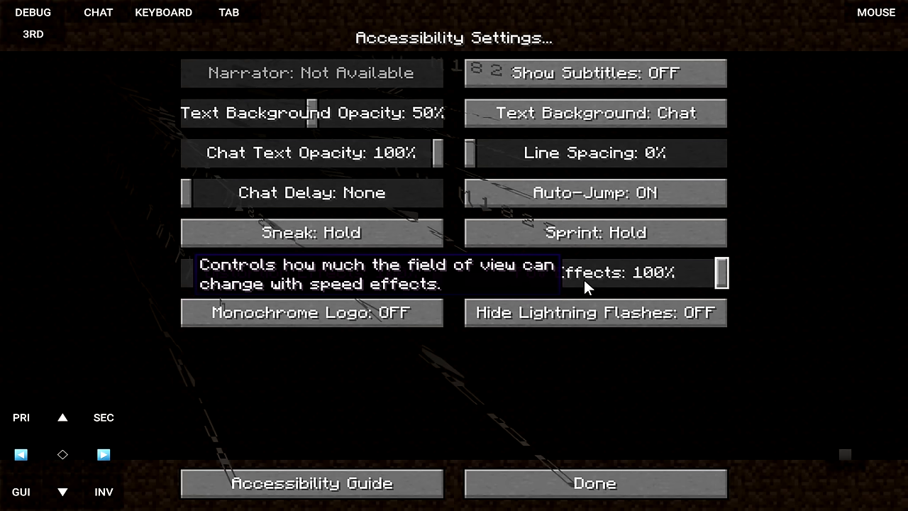
left_click(595, 73)
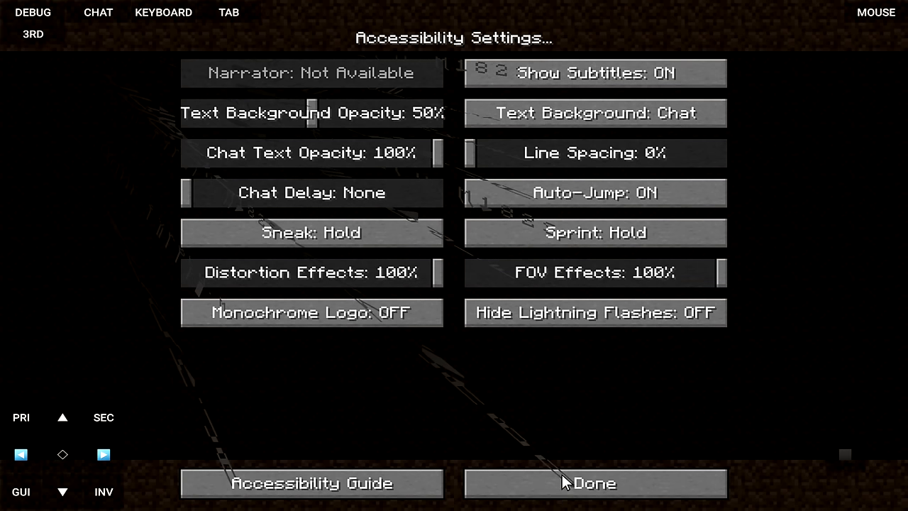
left_click(595, 483)
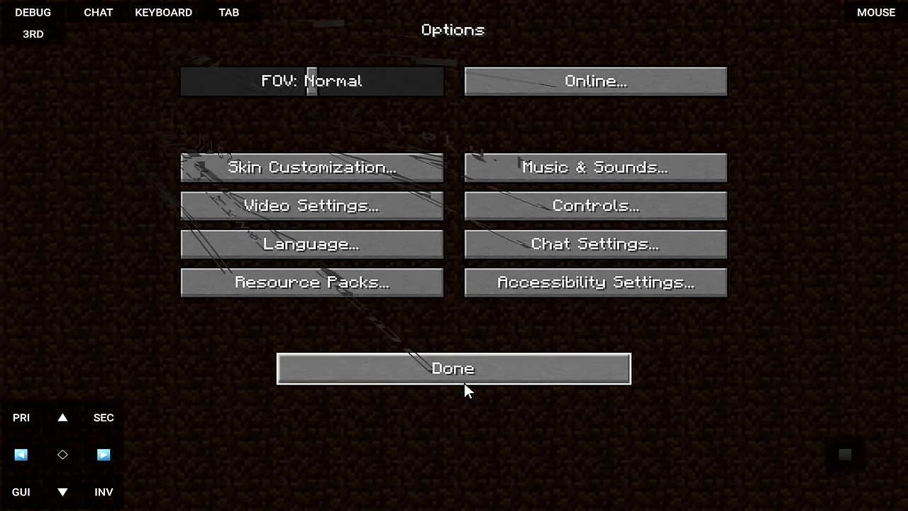
Step: Revisit Options and Video Settings from the title screen, then enter the forested world
left_click(452, 369)
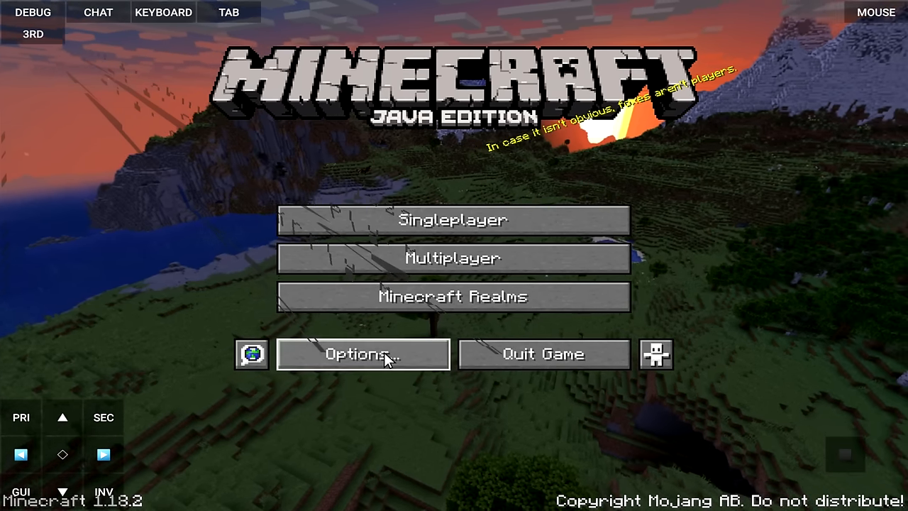
left_click(362, 354)
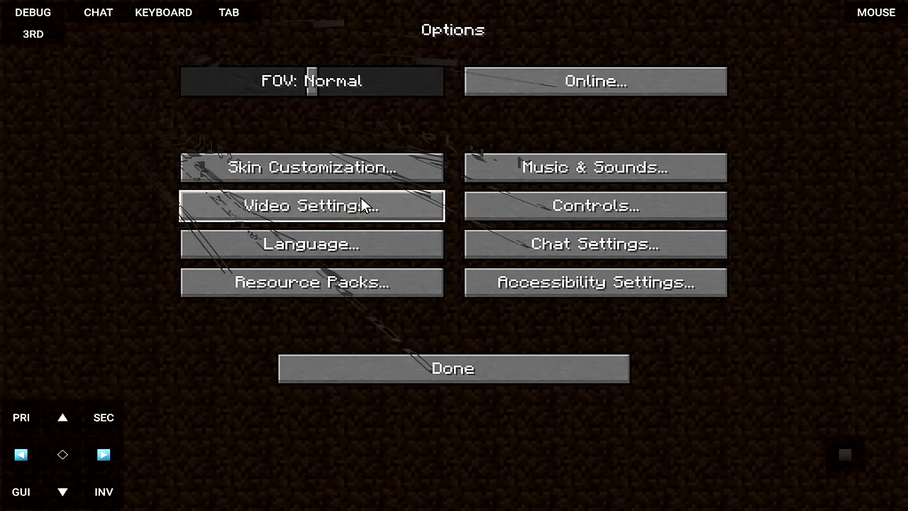
left_click(310, 205)
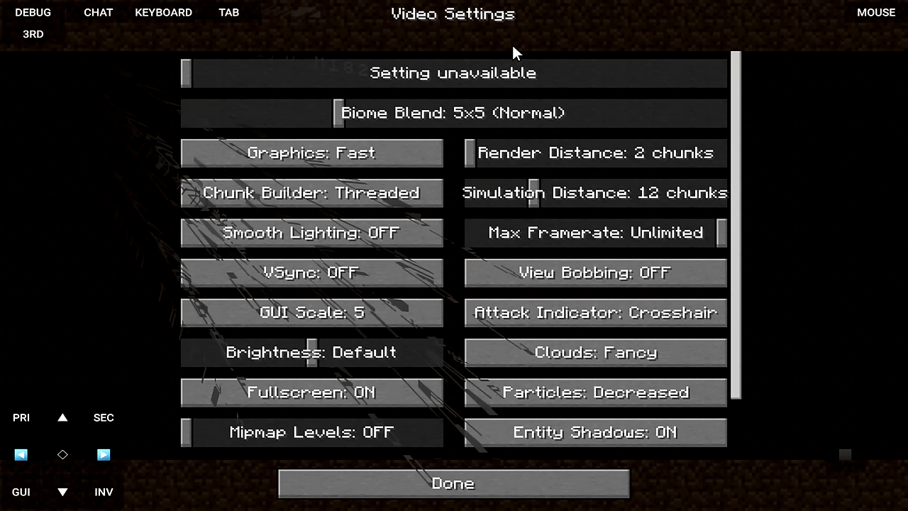
left_click(452, 483)
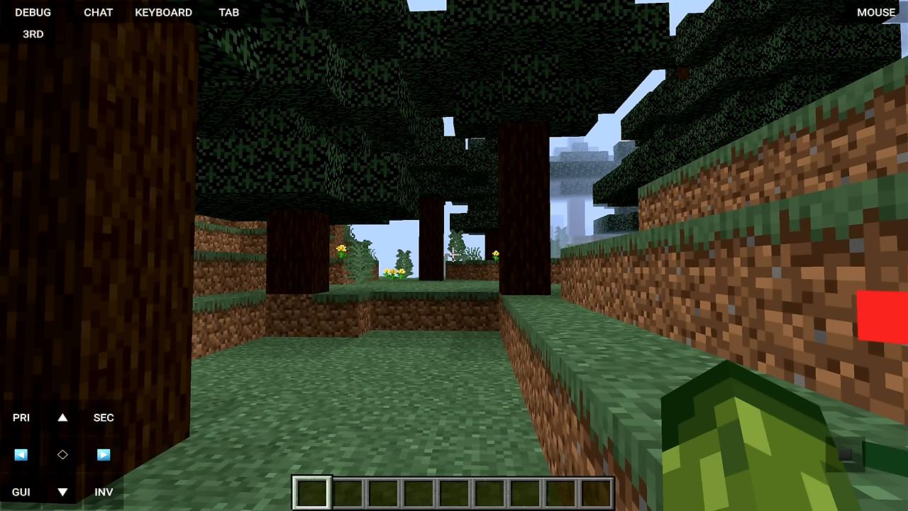
Step: Quit to PojavLauncher settings and toggle Snapshot off so only Release versions are listed
key("f3")
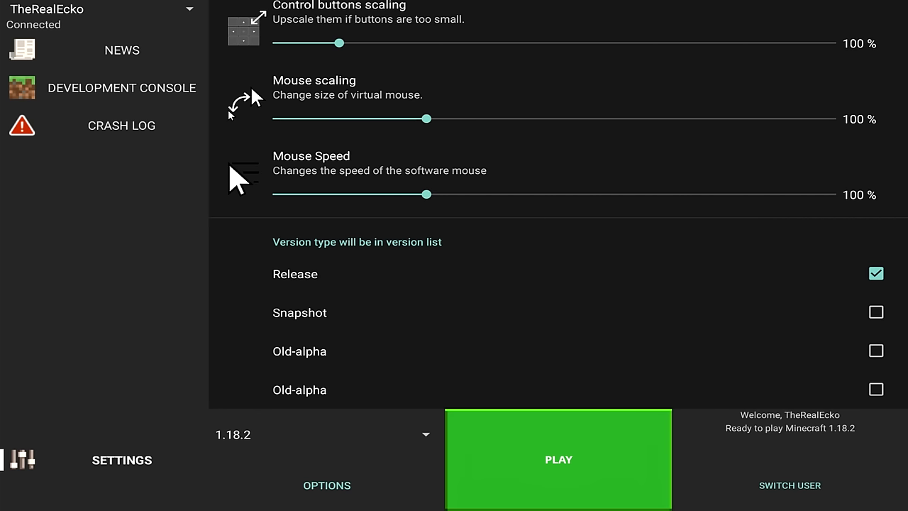
left_click(876, 312)
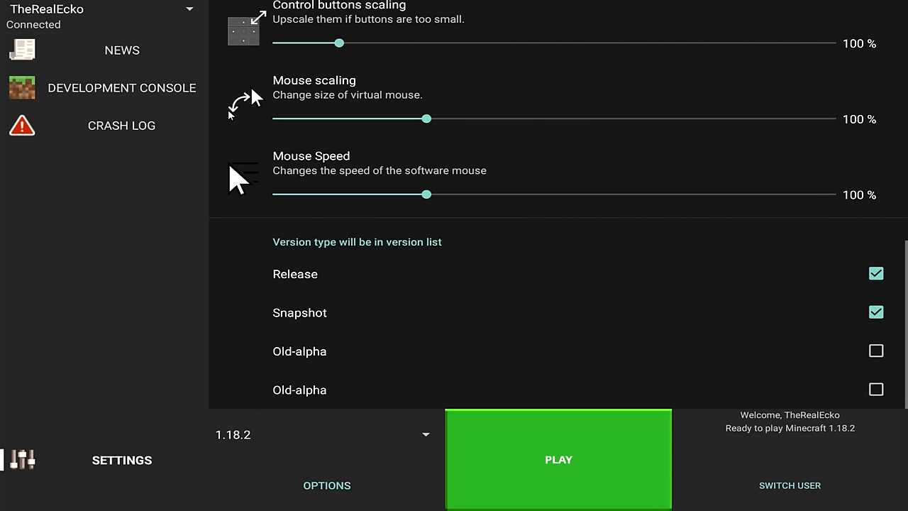
left_click(876, 313)
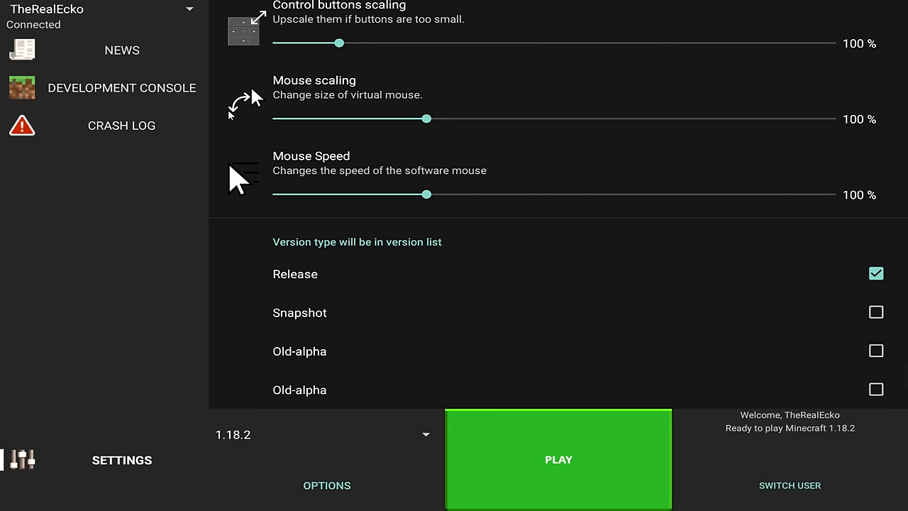